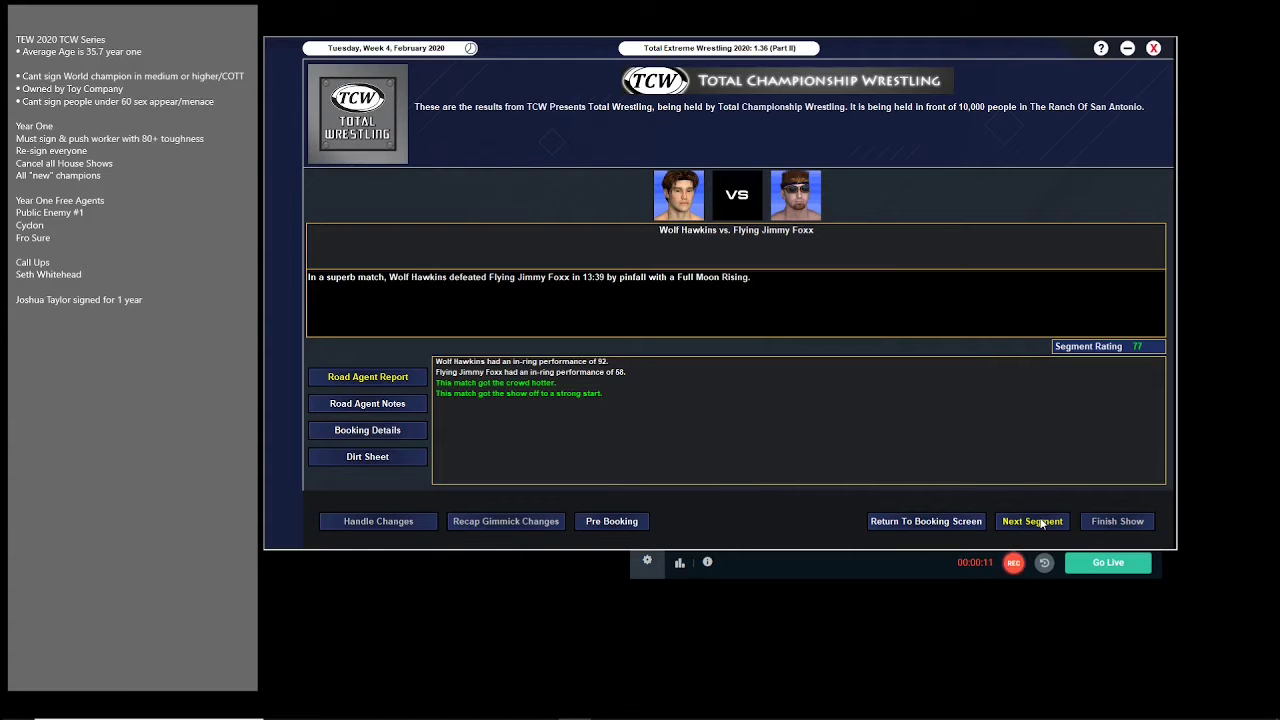
Step: Advance past the Remus–Vita angle, Devine Fortune tag match and Daniels vs Taylor to the Bach–Fro Sure angle (71)
left_click(1031, 521)
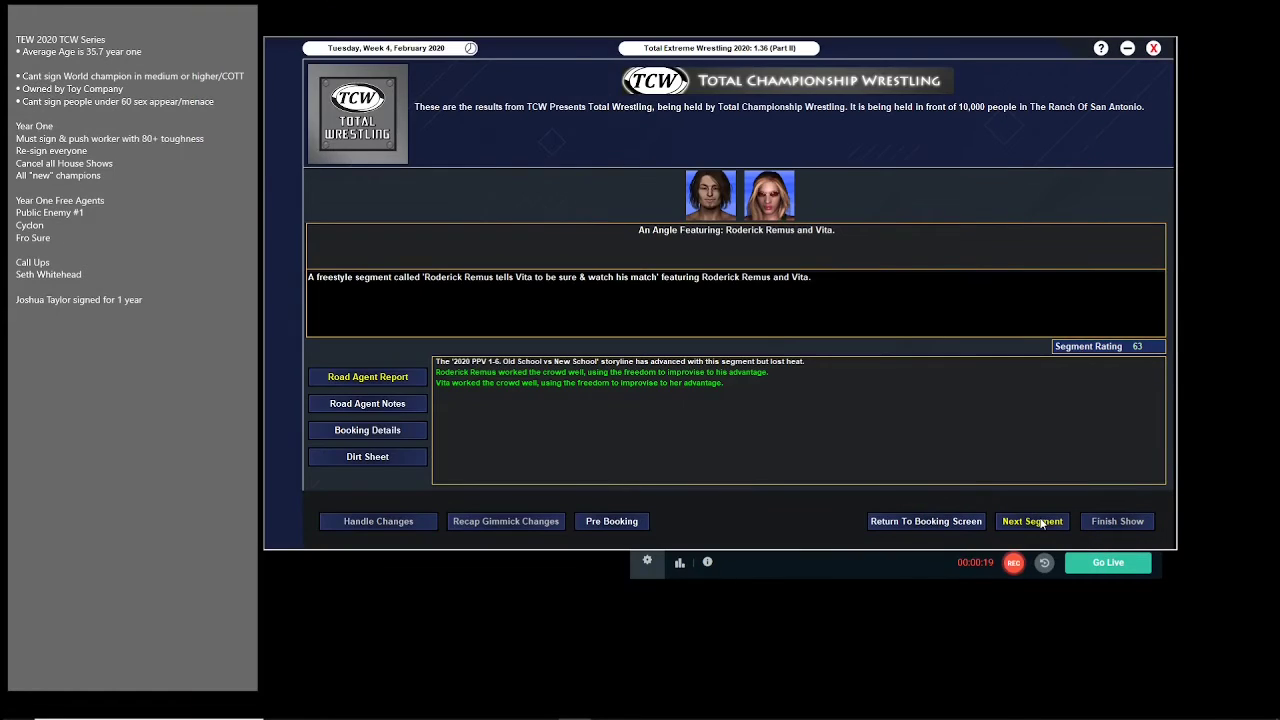
left_click(1031, 521)
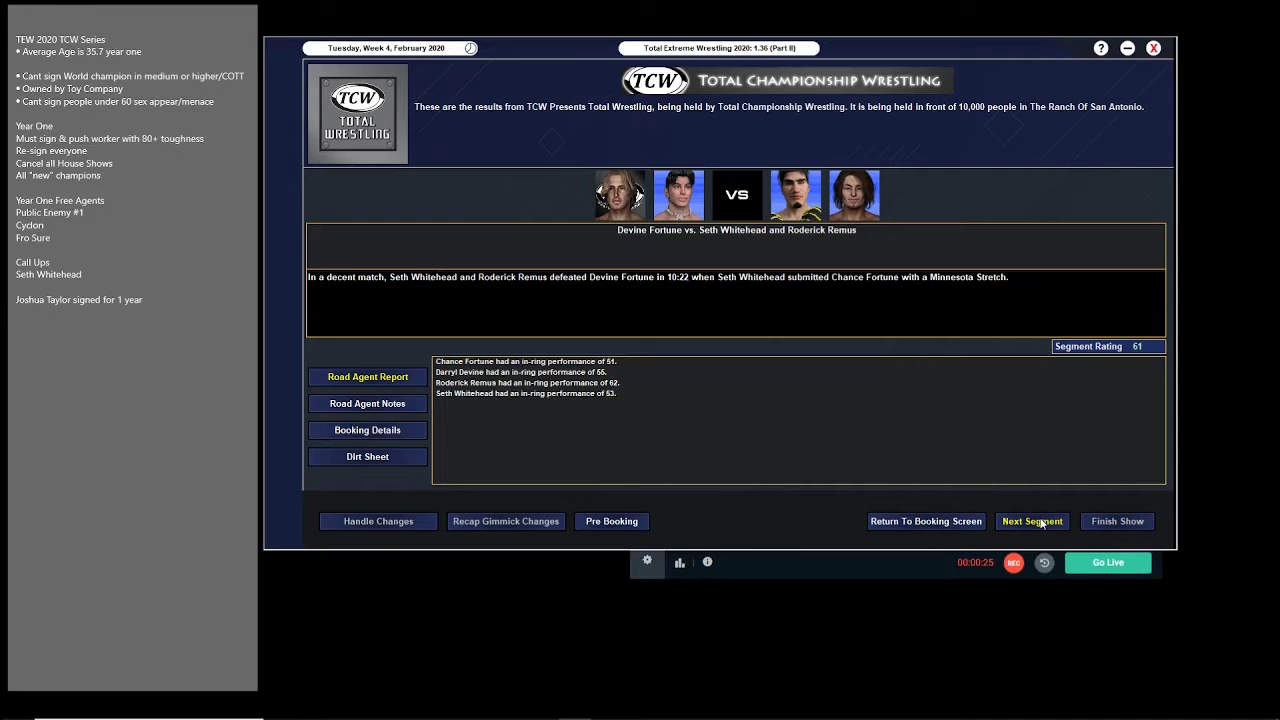
left_click(1032, 521)
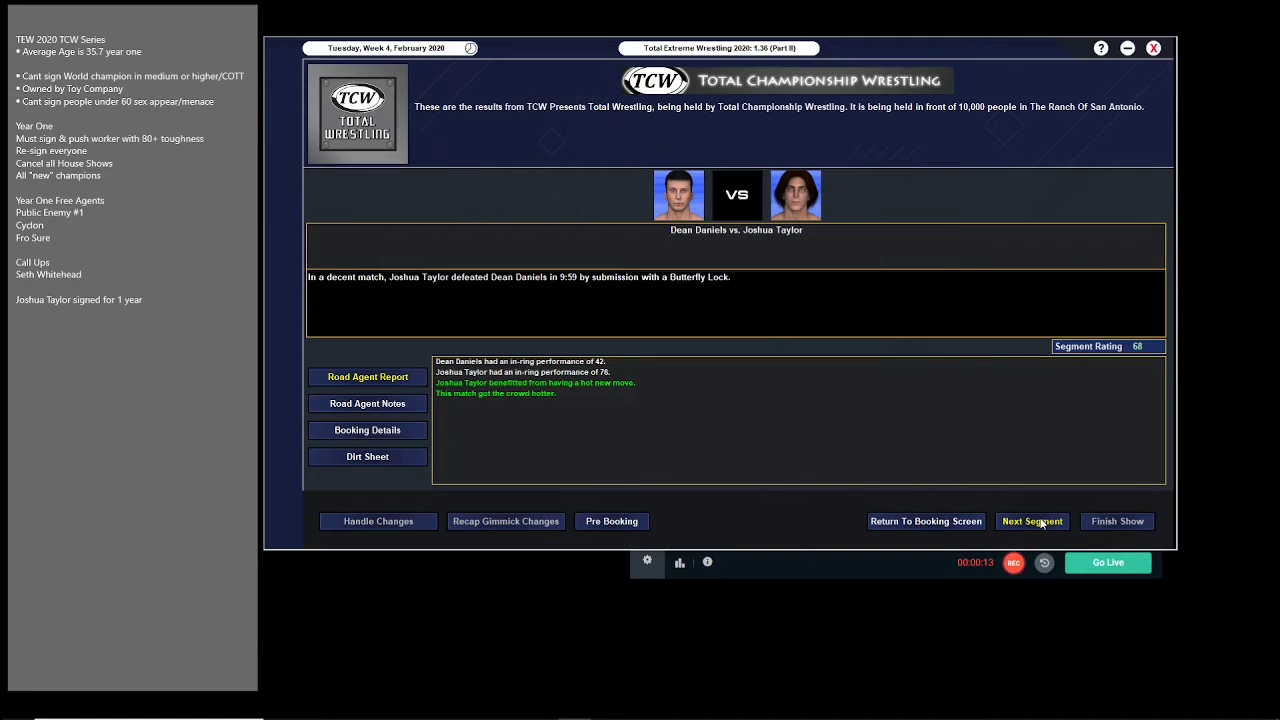
left_click(1031, 521)
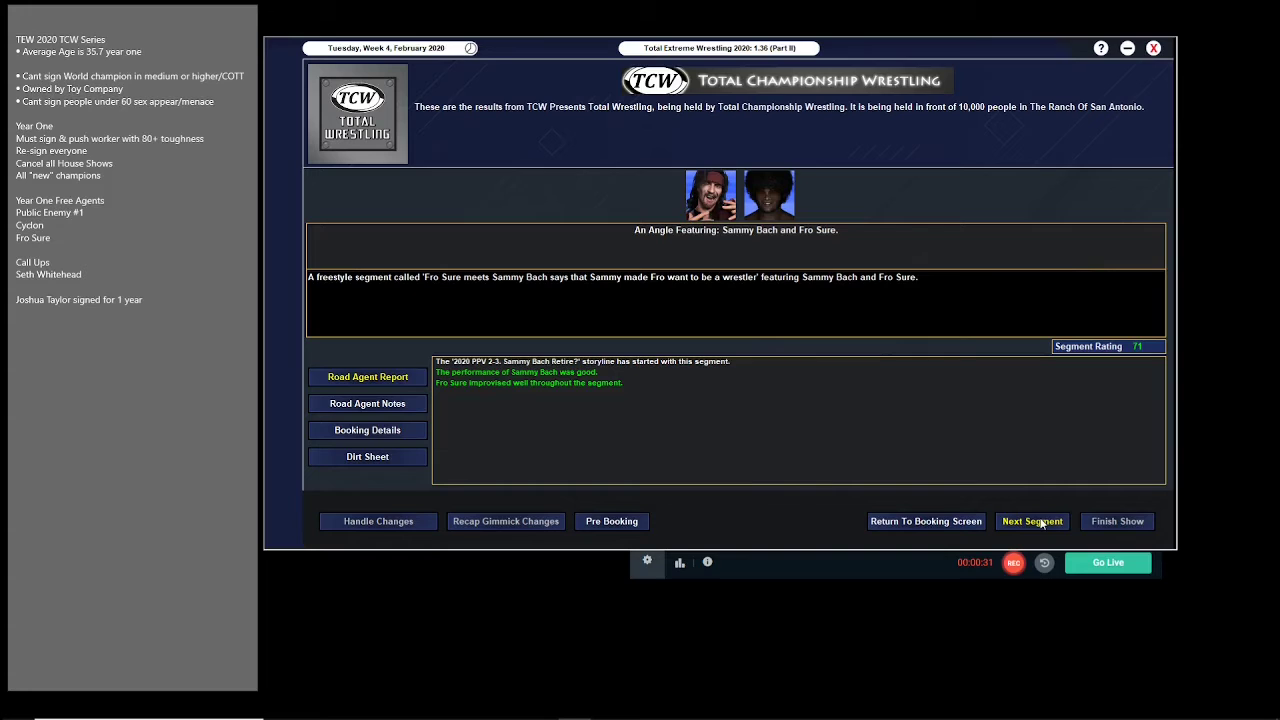
Step: Advance past the Hawkins–Bright angle and Hocking vs Stone to the Public Enemy #1 tag match (57)
left_click(1031, 521)
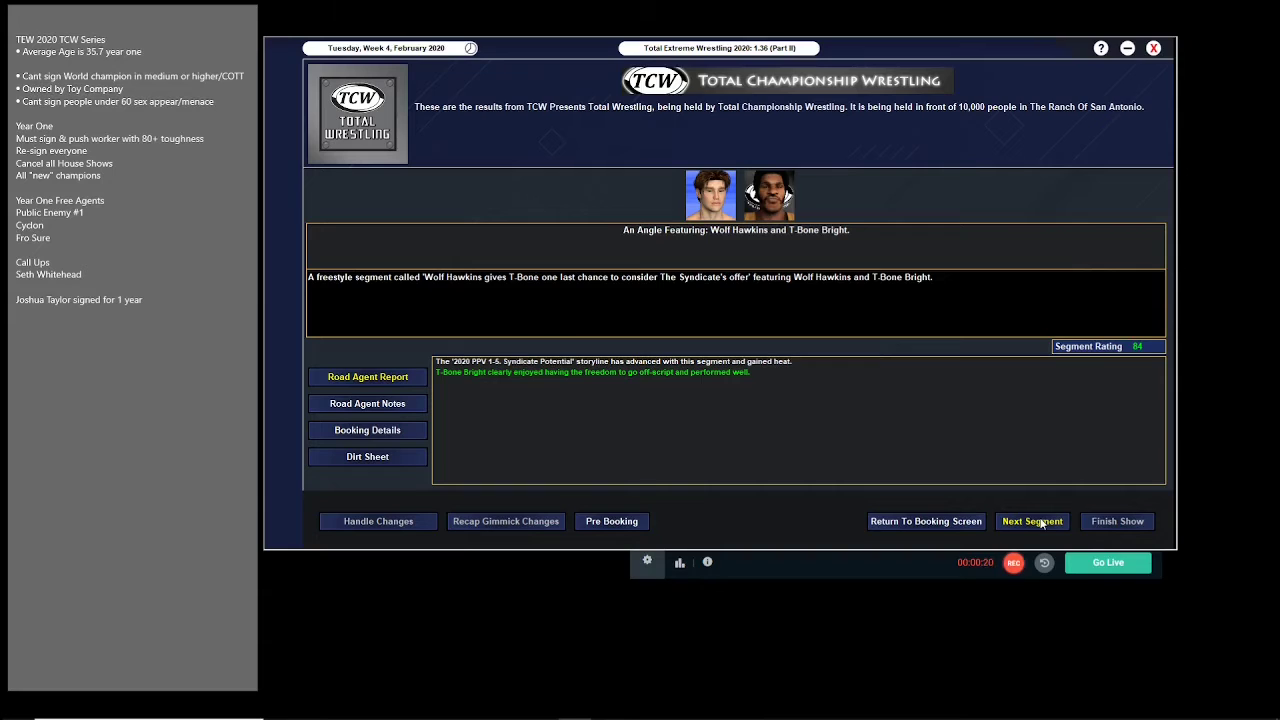
left_click(1032, 521)
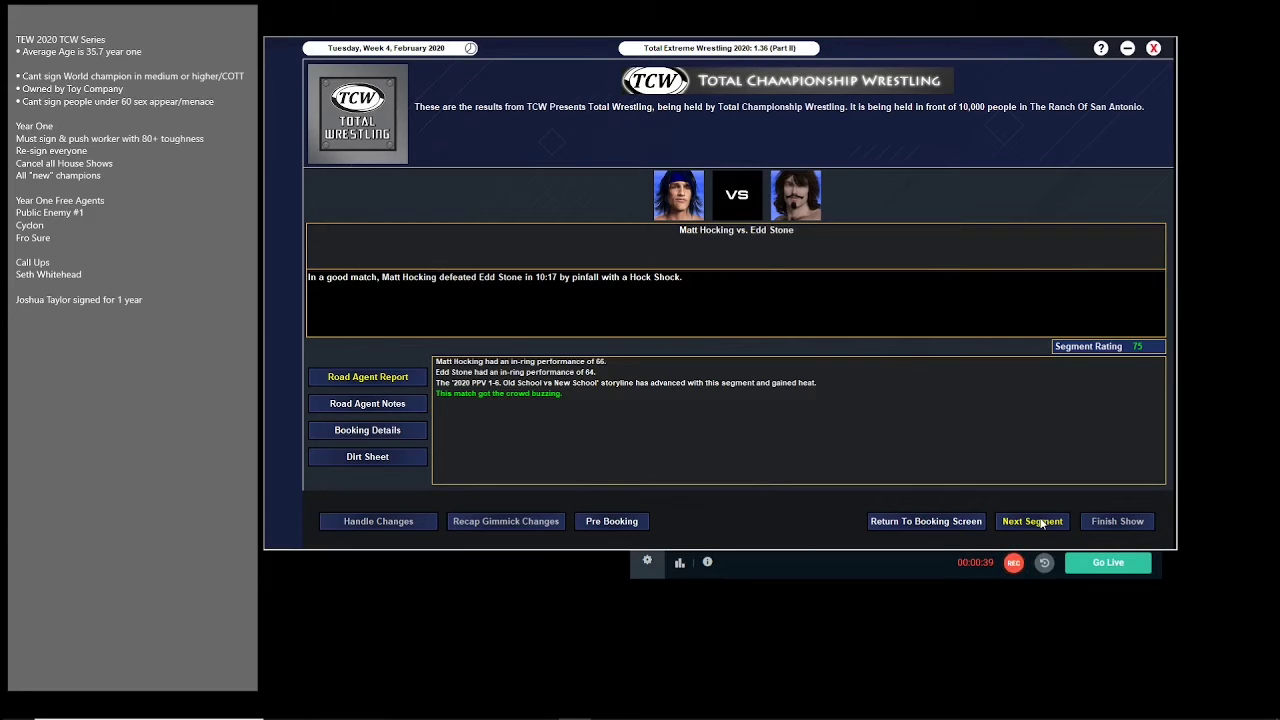
left_click(1031, 521)
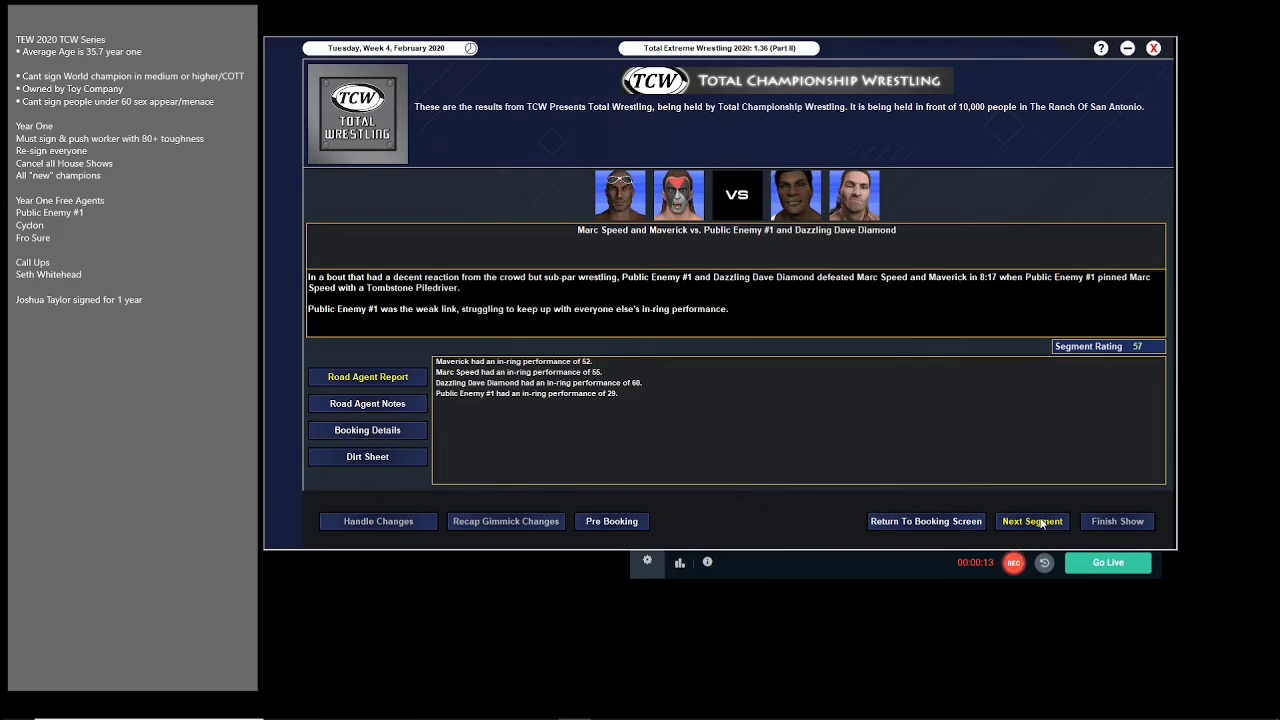
Step: Advance past the Huggins, Gauge title defence, Peak and Andrews–Chord segments to the show summary (78 overall)
left_click(1031, 521)
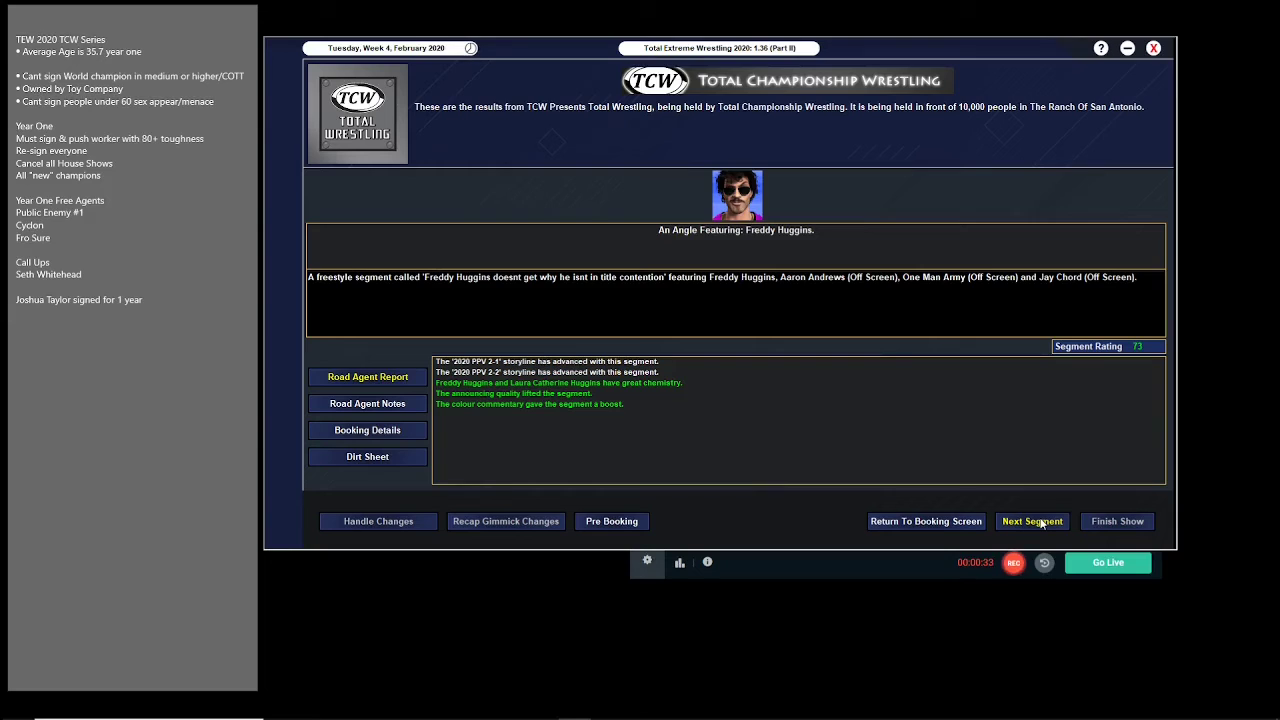
left_click(1031, 521)
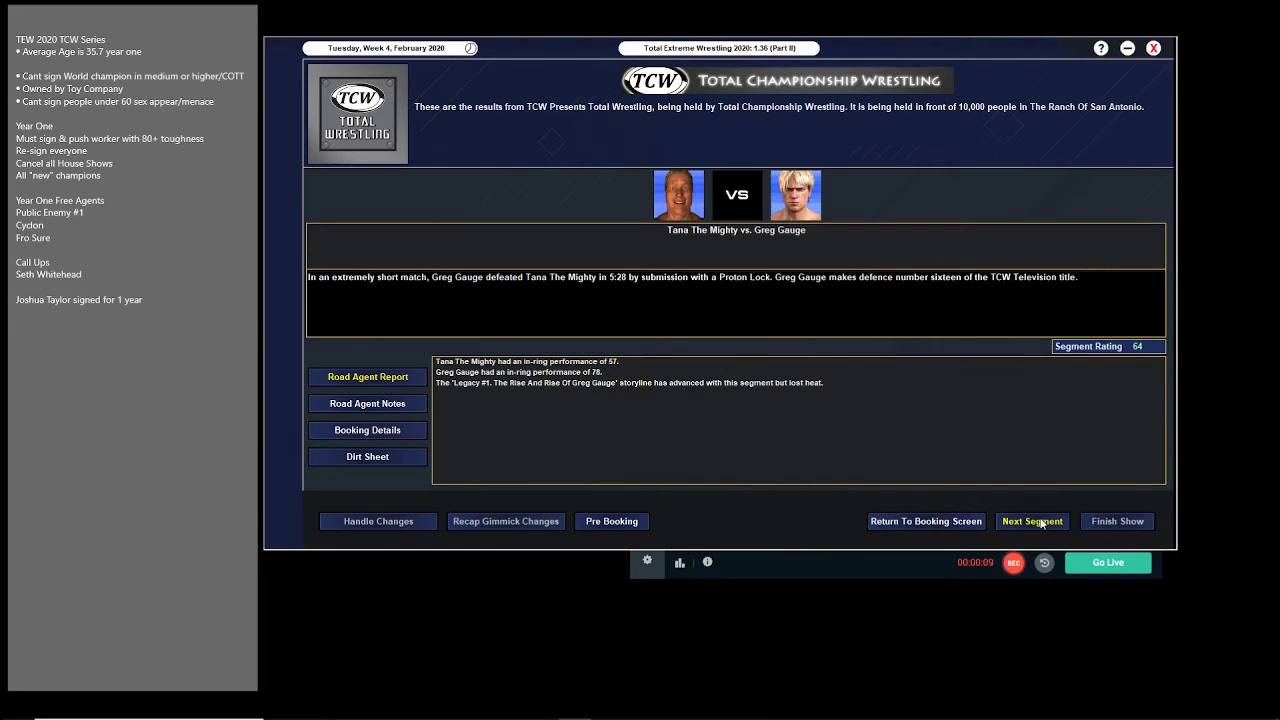
left_click(1031, 521)
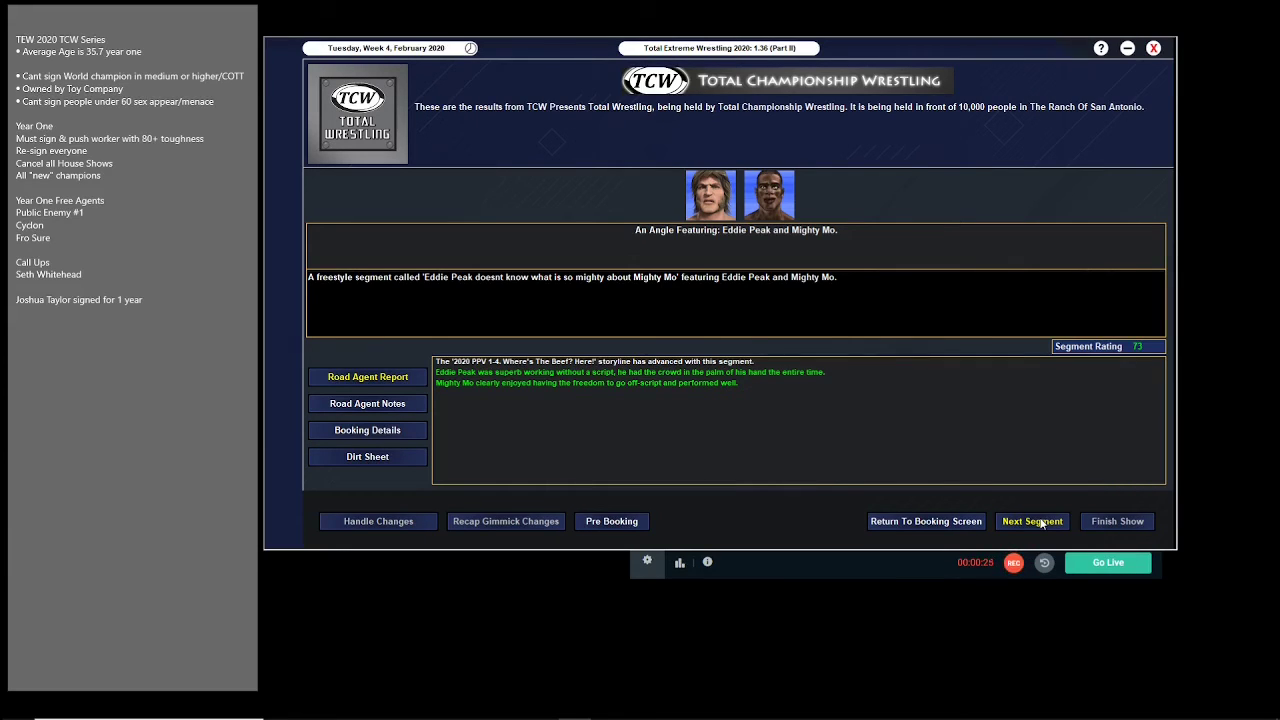
left_click(1031, 521)
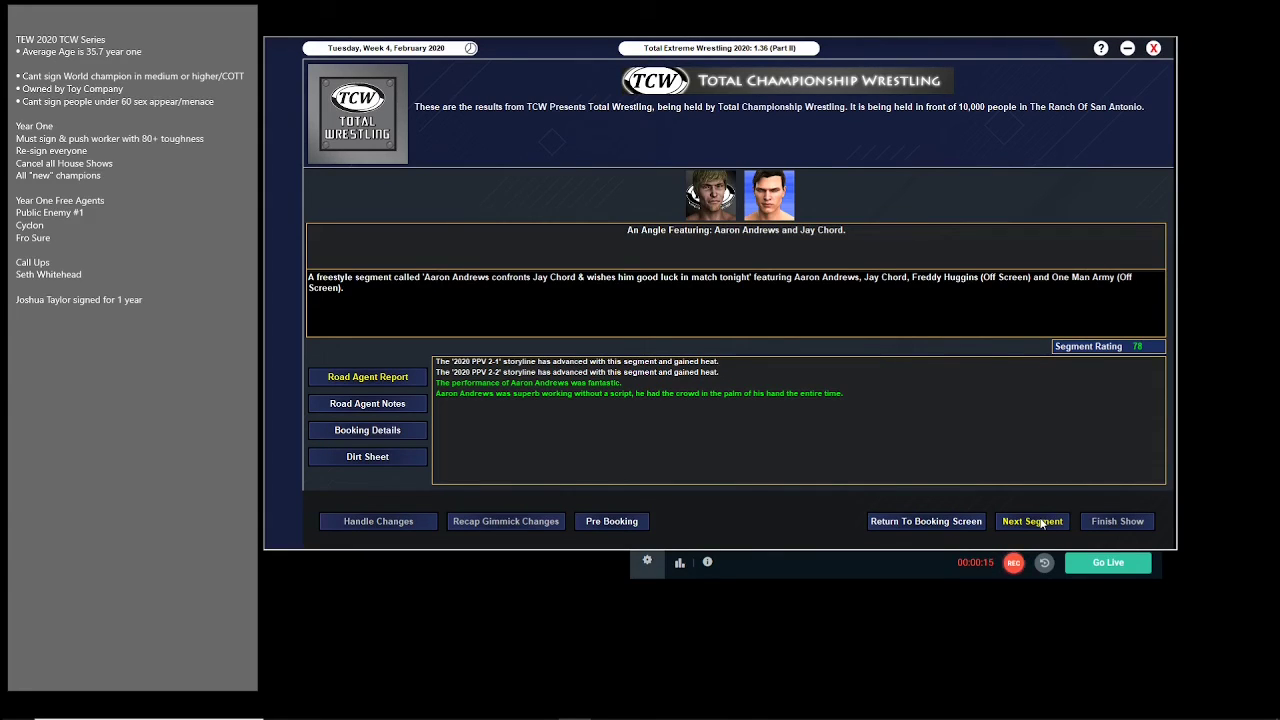
left_click(1032, 521)
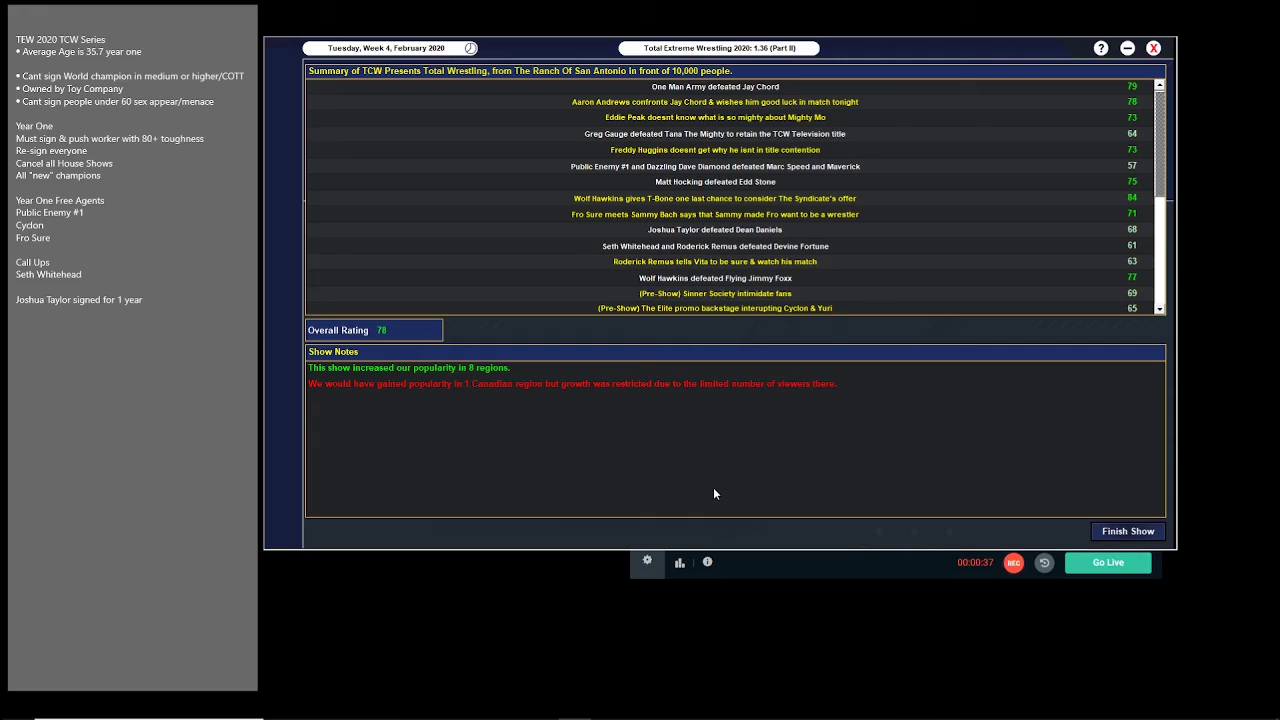
mouse_move(798, 445)
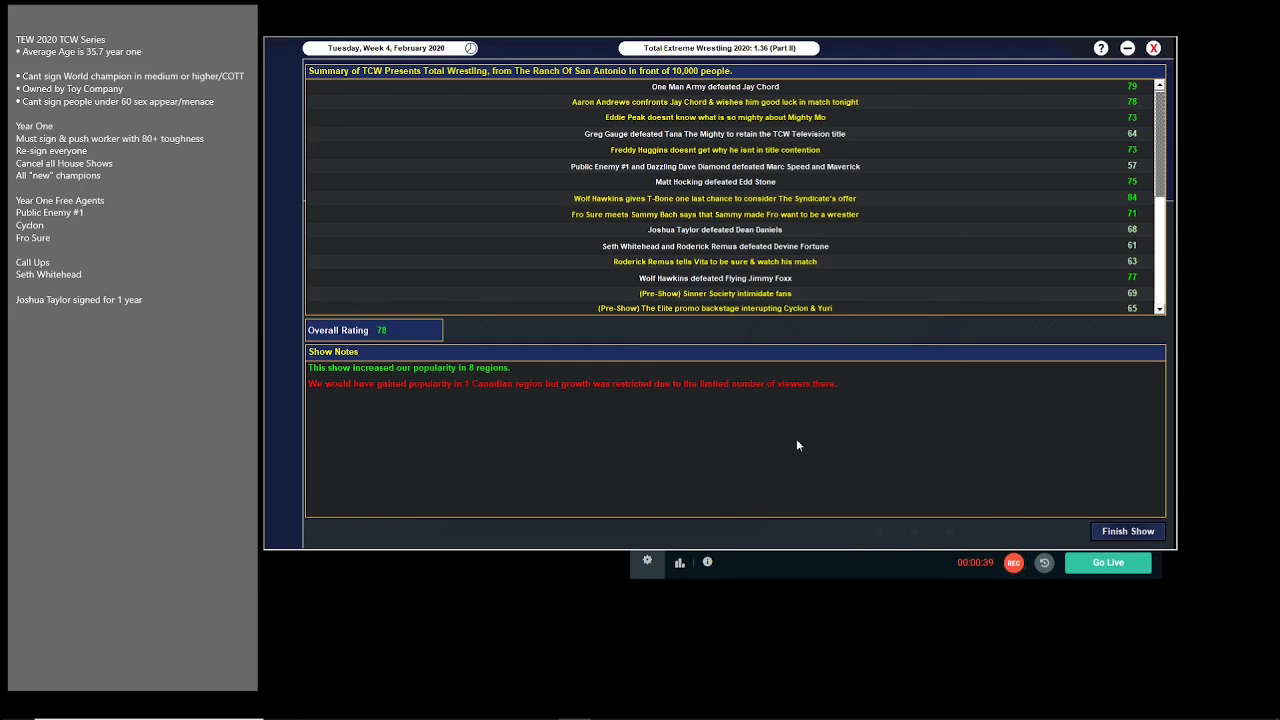